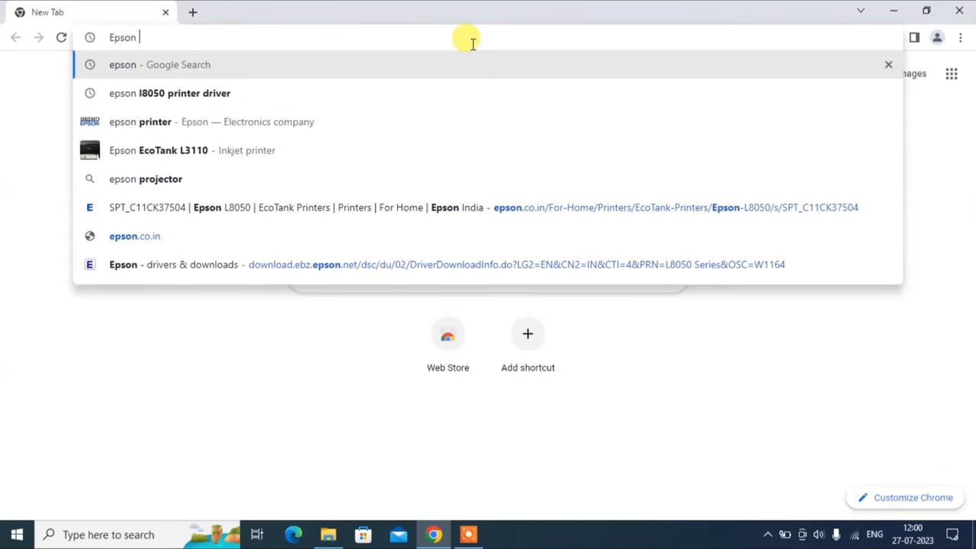
Step: Search for the Epson L8050 driver and download it from Epson's product page, accepting the license
click(170, 92)
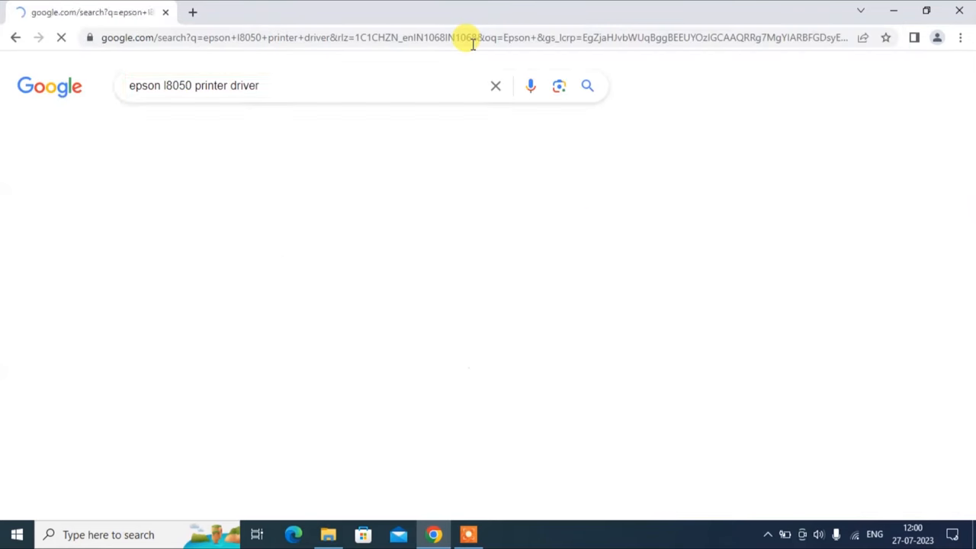
click(230, 229)
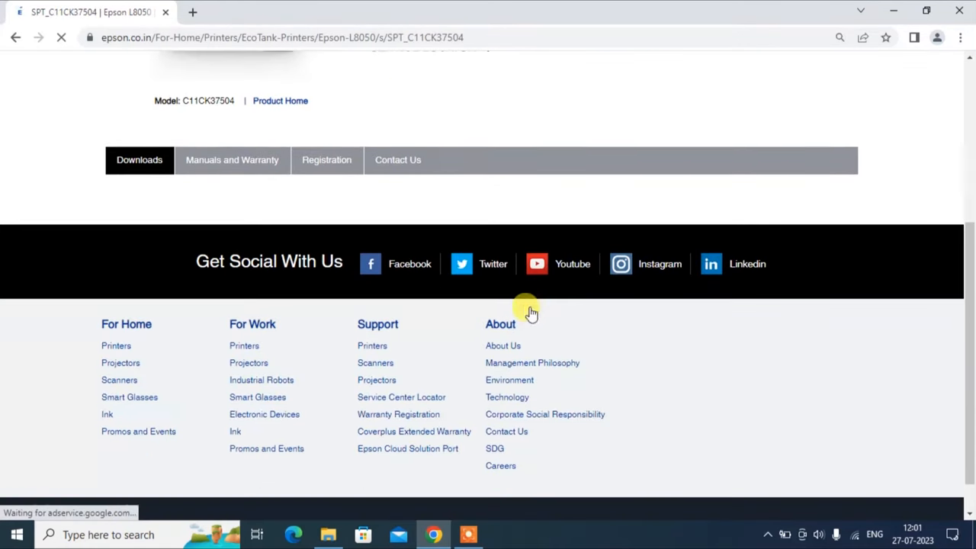
mouse_move(486, 214)
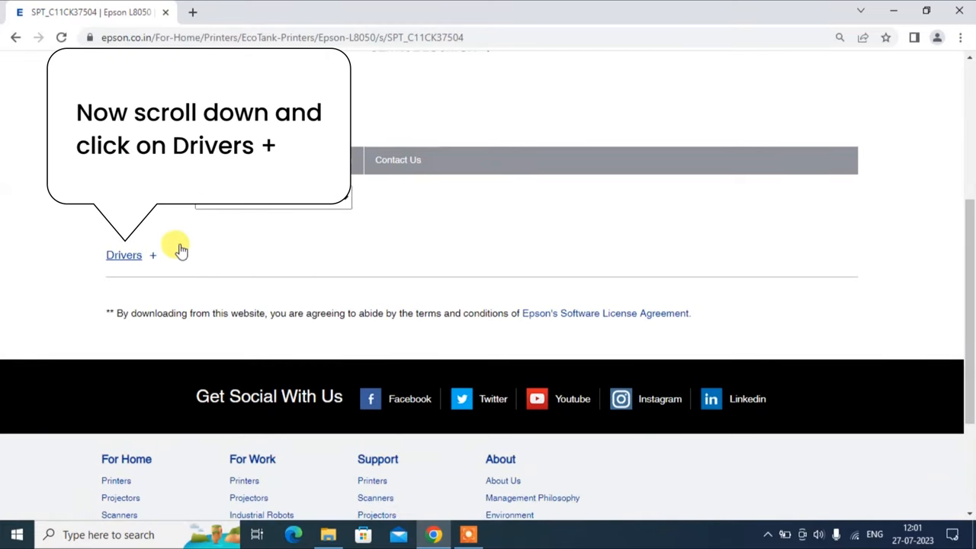
click(124, 255)
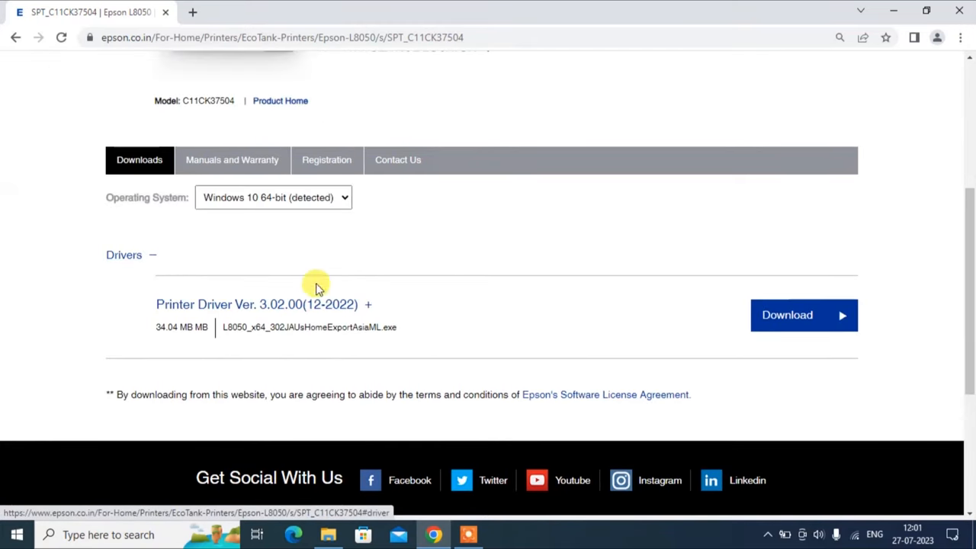
mouse_move(800, 320)
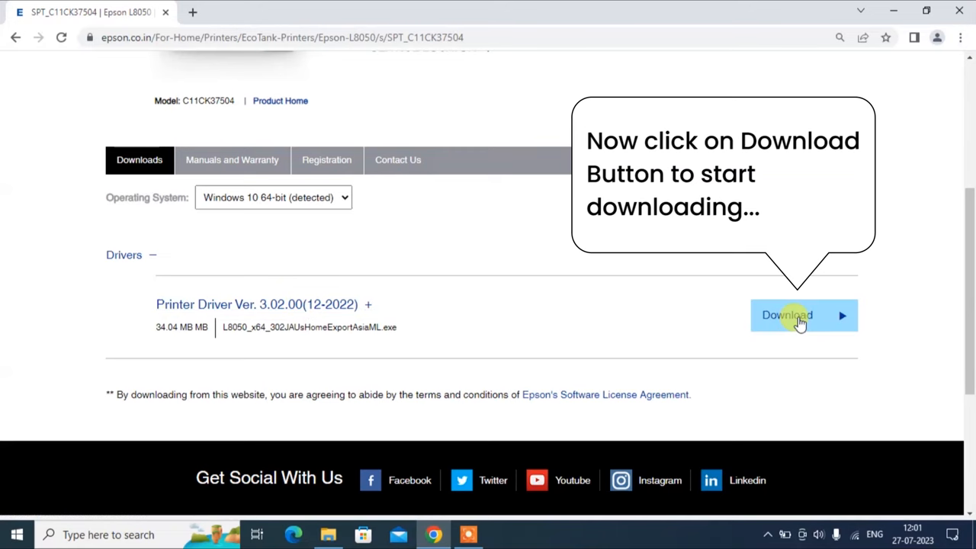
click(786, 315)
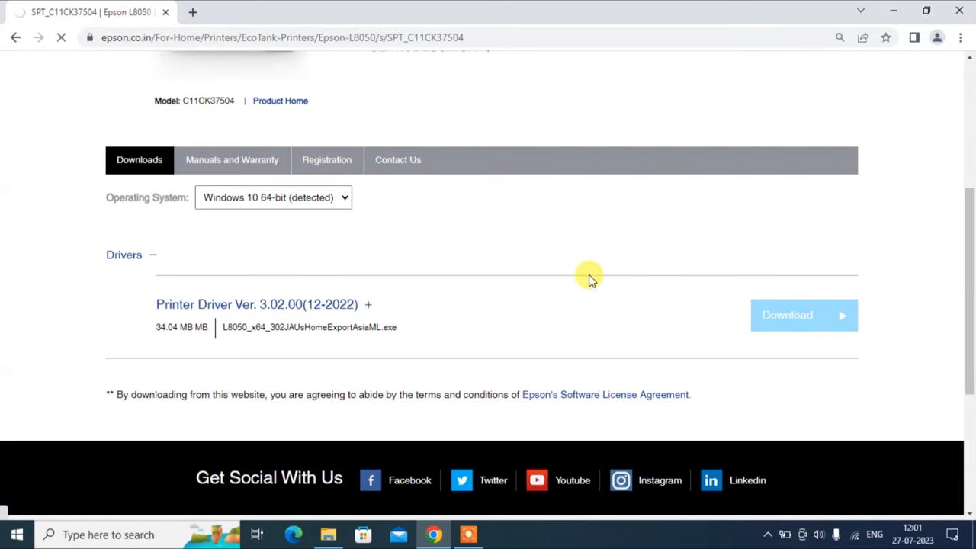
click(803, 315)
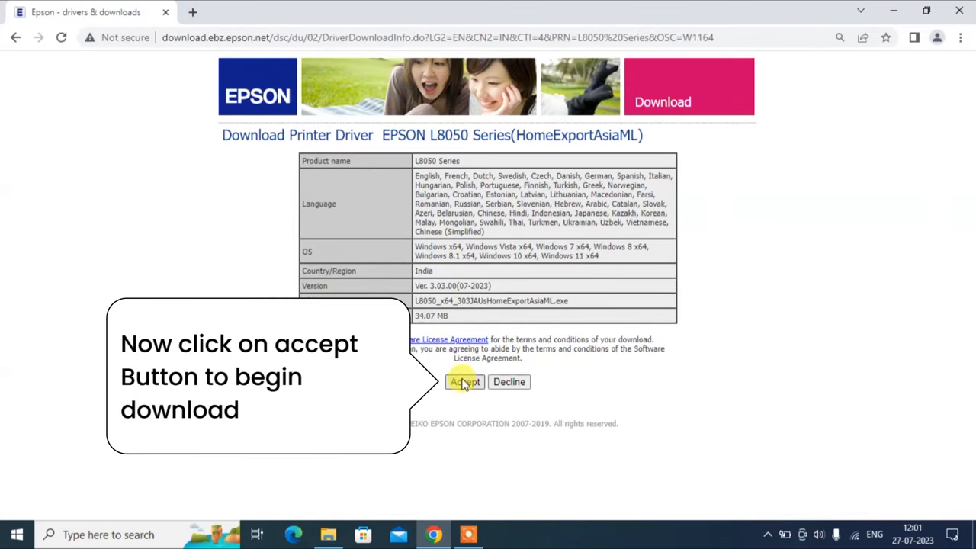
click(465, 381)
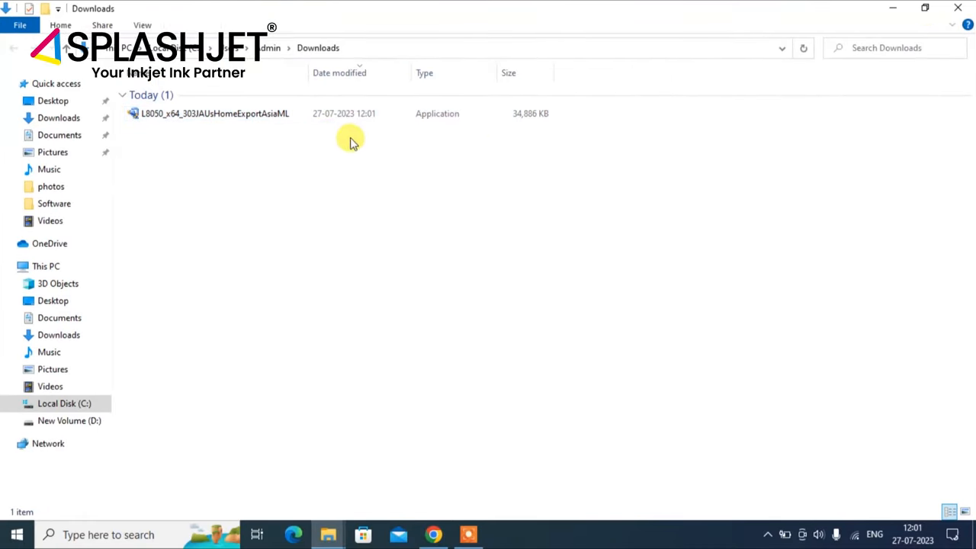
Step: Run the downloaded installer, set L8050 Series as the default printer, and agree to the license
double_click(215, 113)
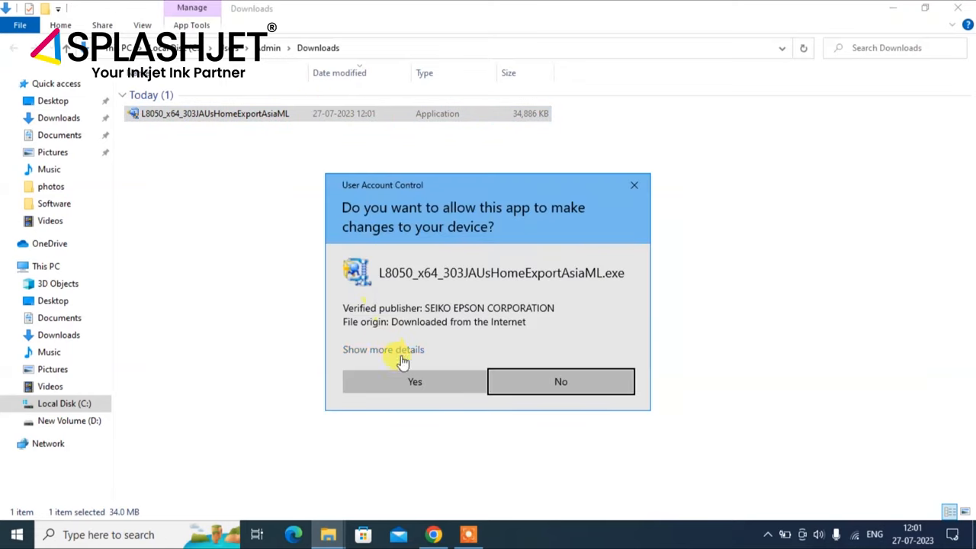
click(414, 381)
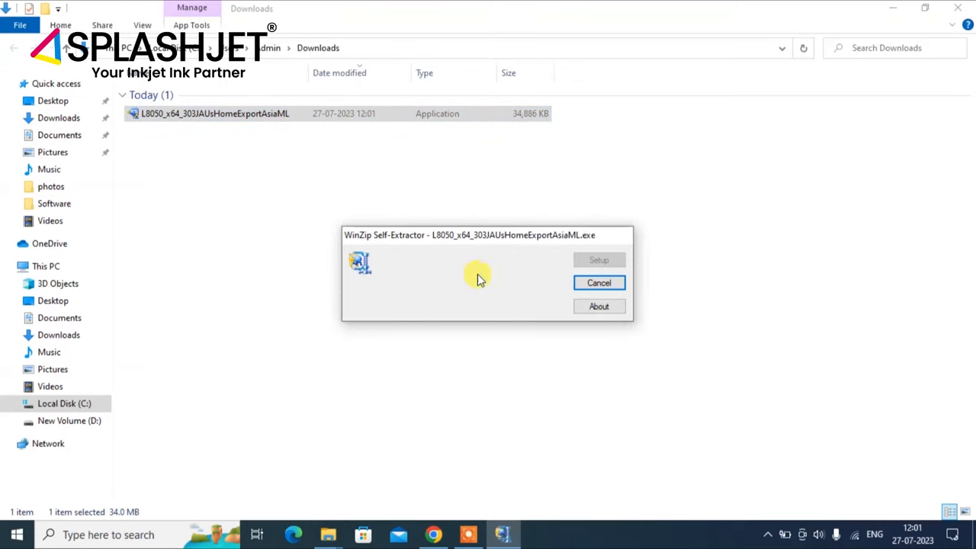
click(599, 260)
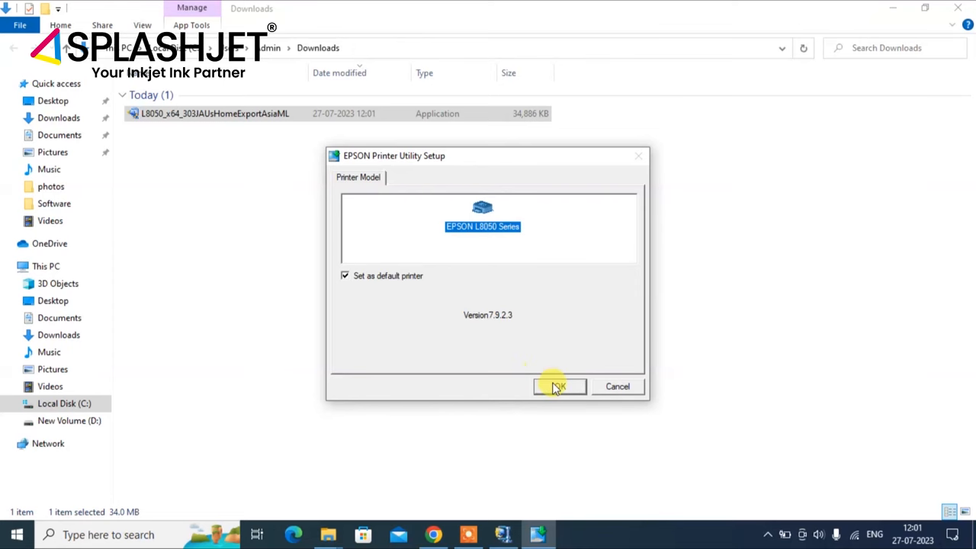
click(558, 386)
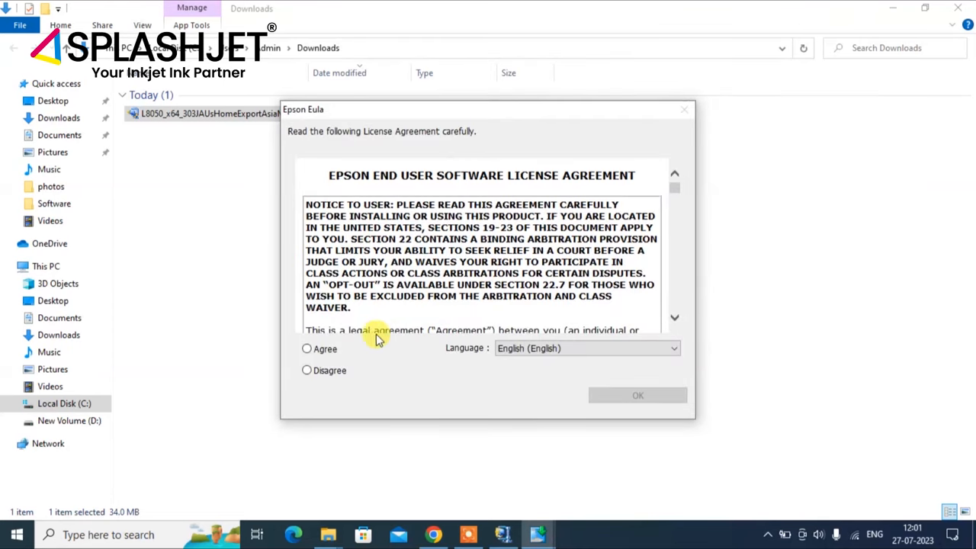
click(307, 348)
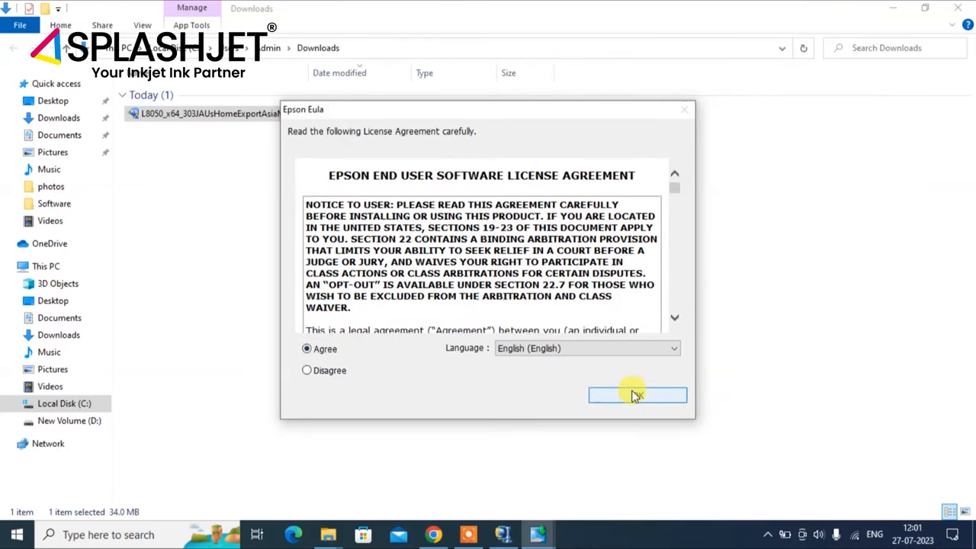
click(636, 395)
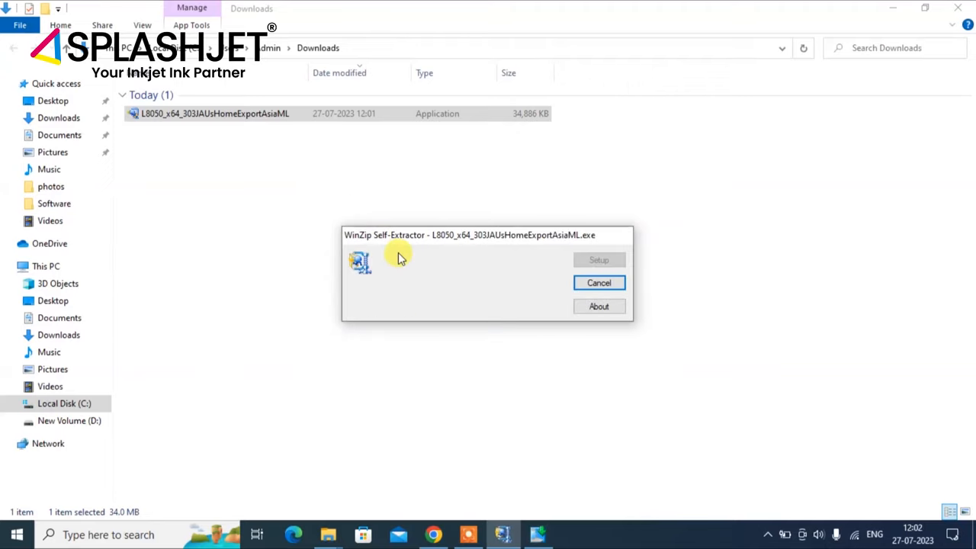
click(598, 260)
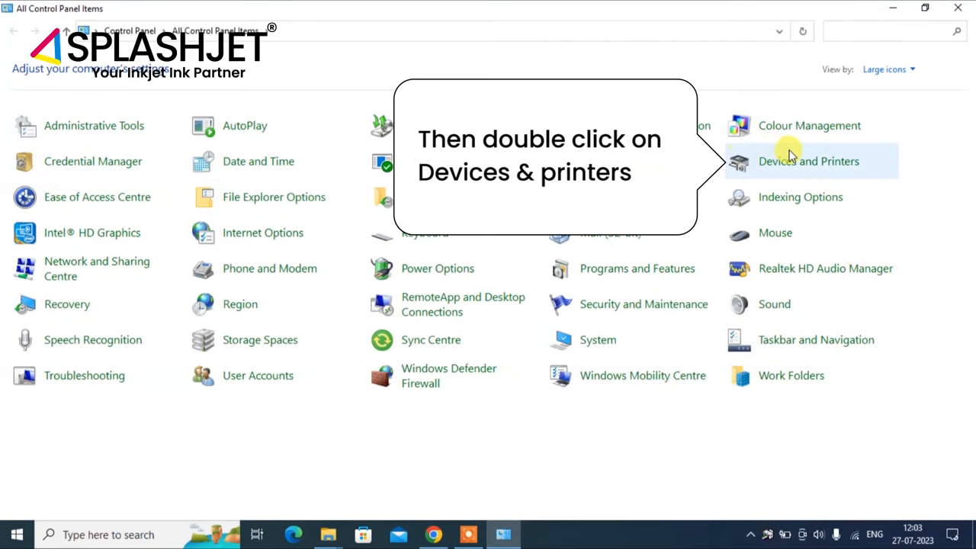
Step: Open Printing preferences for EPSON L8050 Series from Devices and Printers
double_click(808, 161)
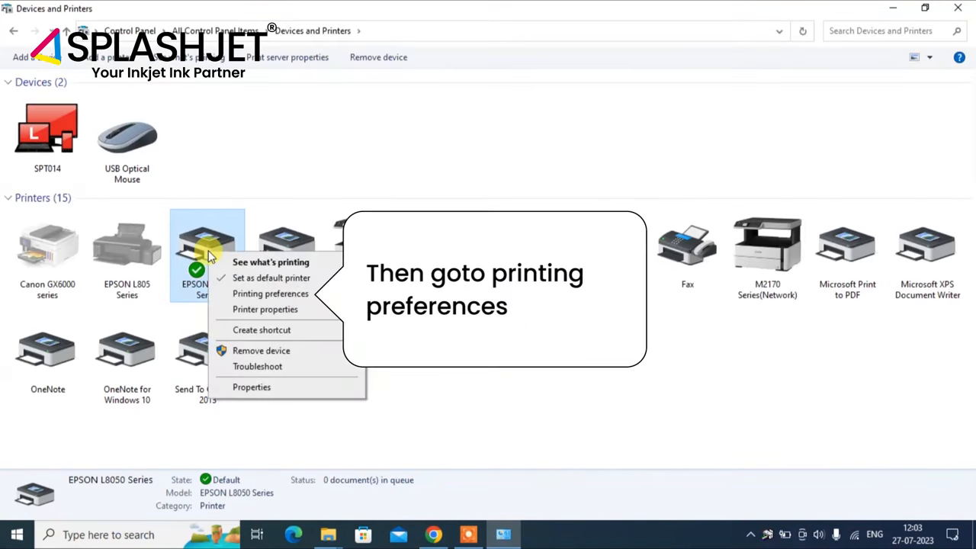
click(288, 295)
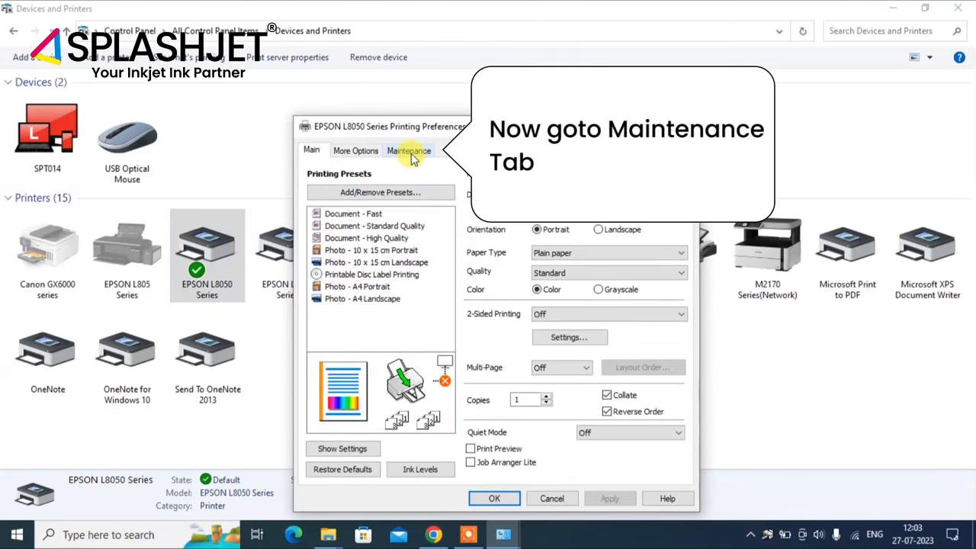
Step: From the Maintenance tab, accept the software update check and the updater download
click(408, 150)
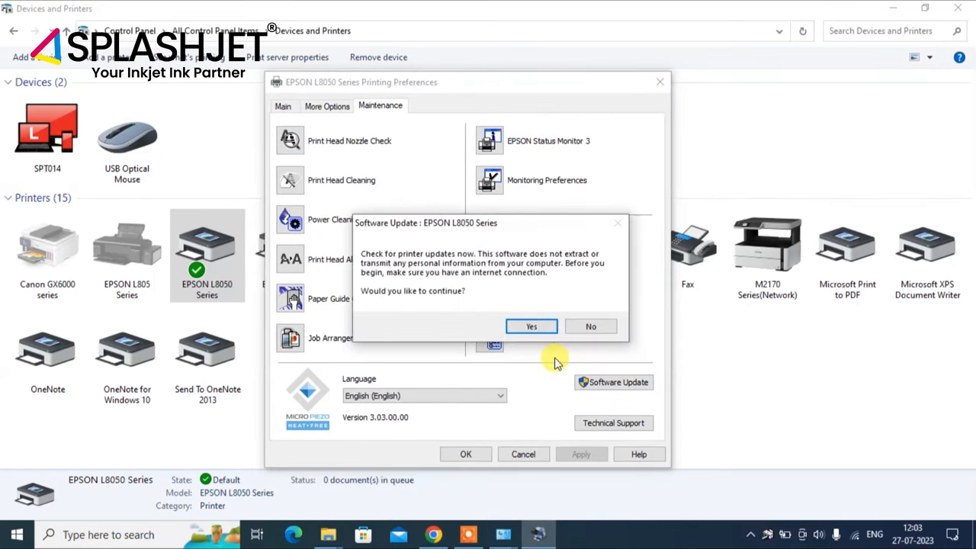
click(530, 327)
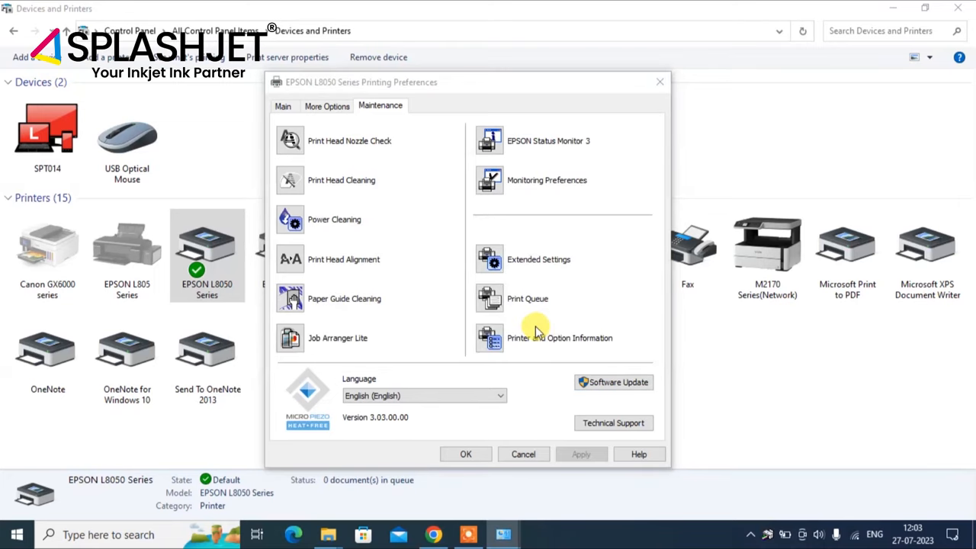
click(613, 382)
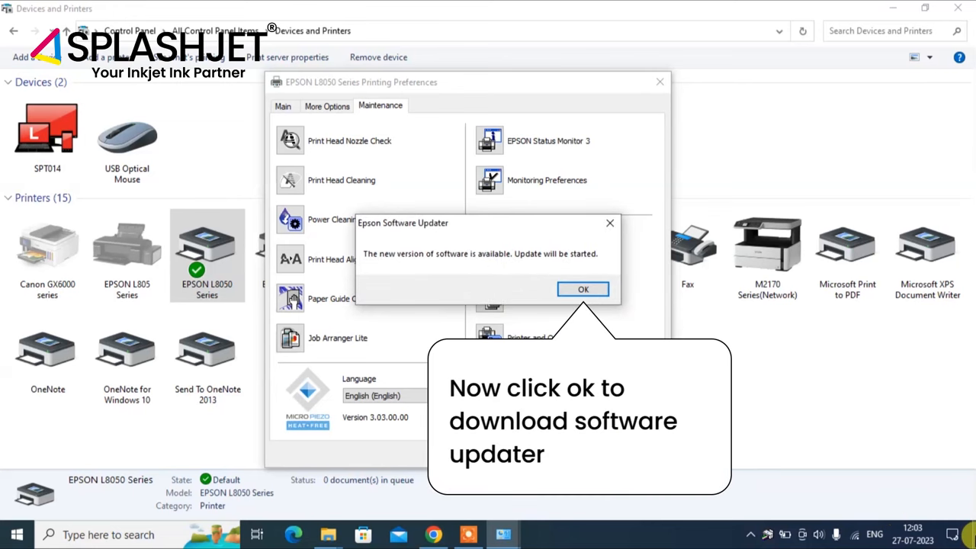
click(582, 289)
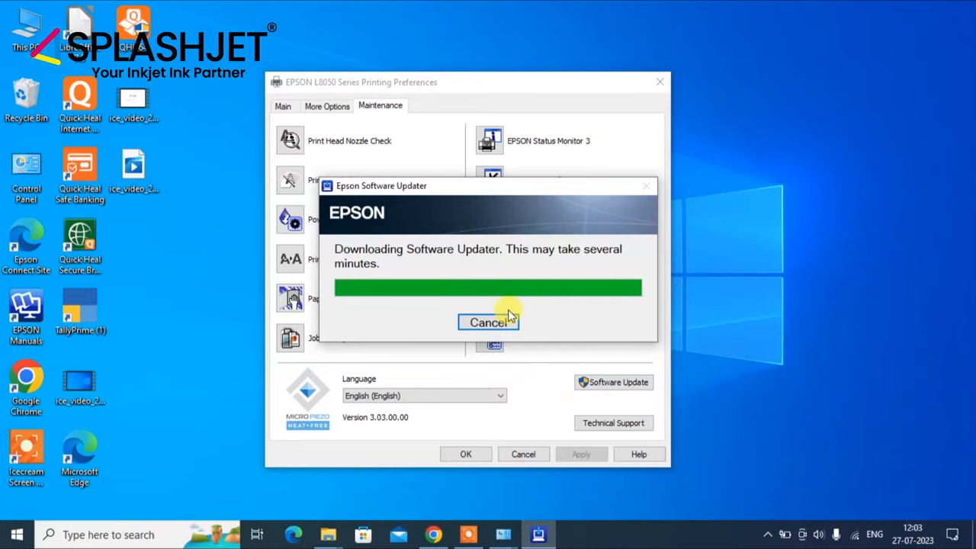
Step: Install only Epson Photo+ with MyEpson Portal unchecked, and dismiss the success message
click(488, 321)
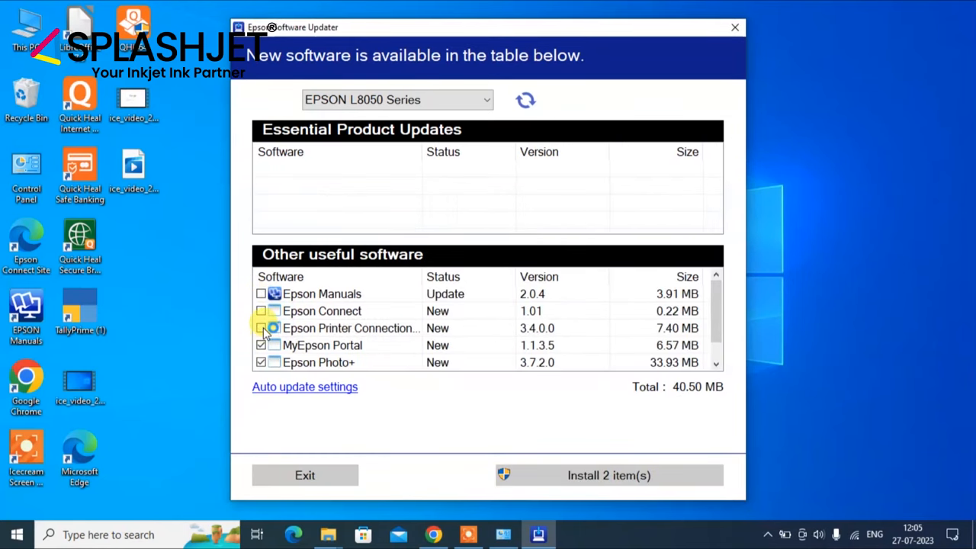
click(261, 345)
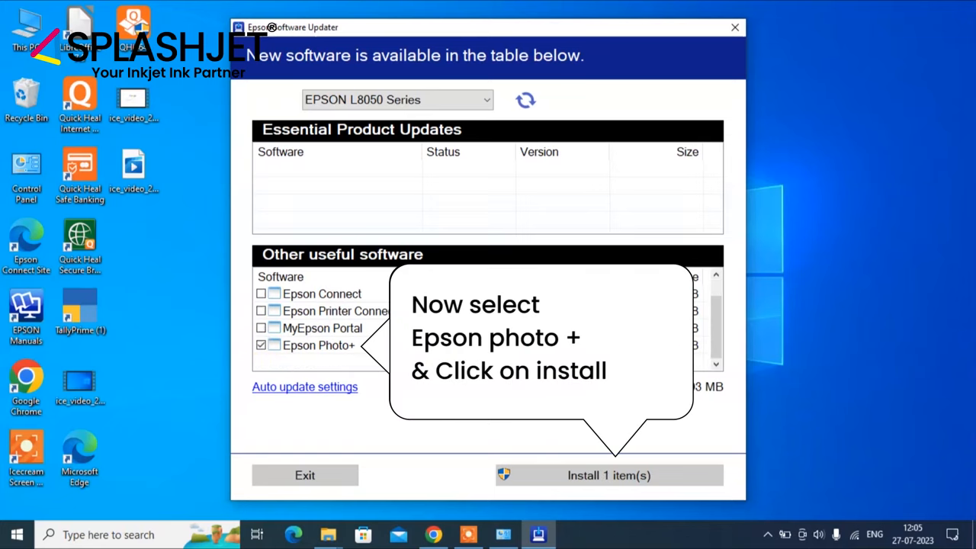
click(609, 475)
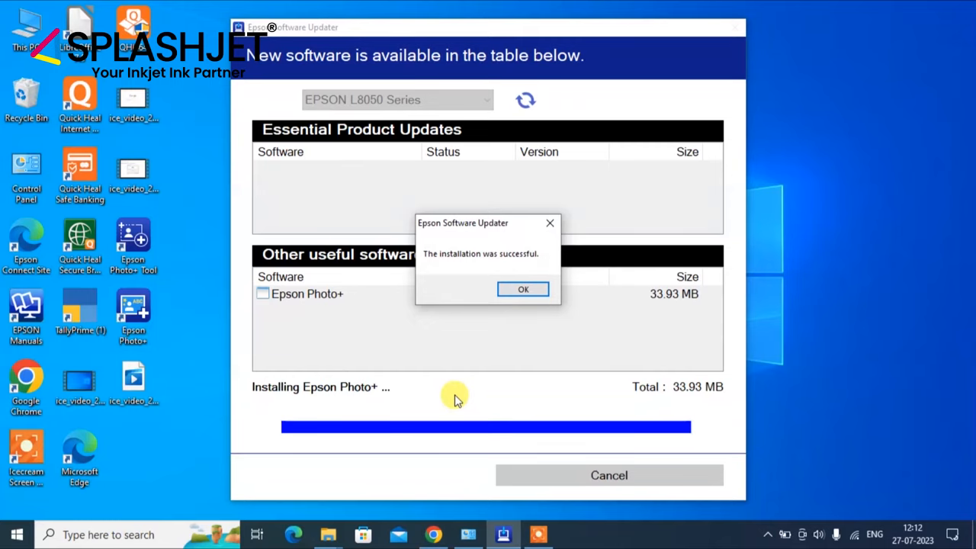
click(523, 289)
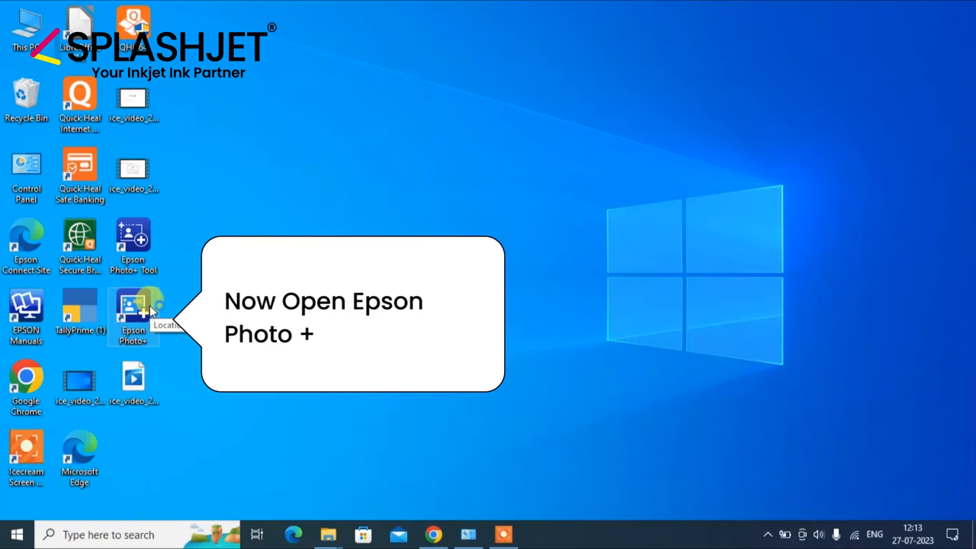
Step: Launch Epson Photo+, accept the survey, and confirm an ID Card project on 54 x 86 mm cards
double_click(132, 311)
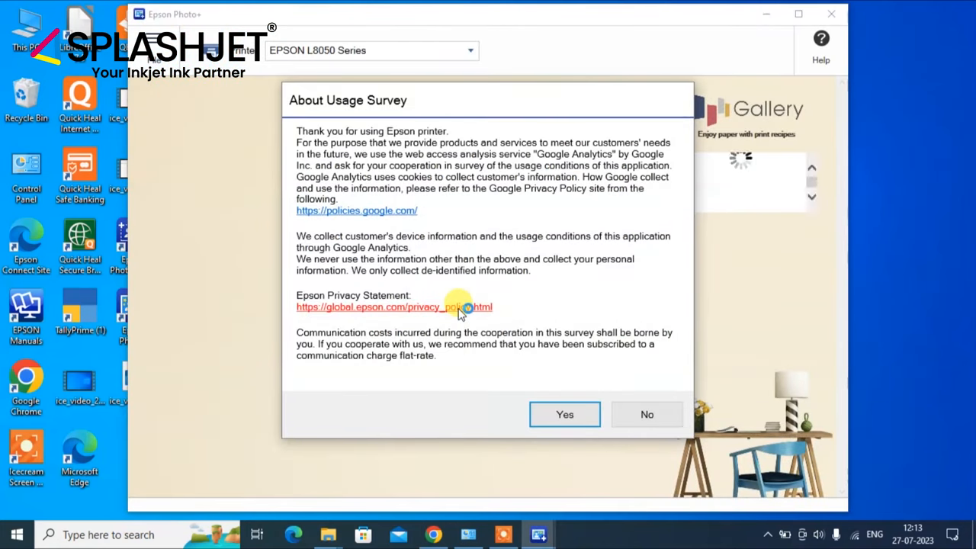
click(646, 414)
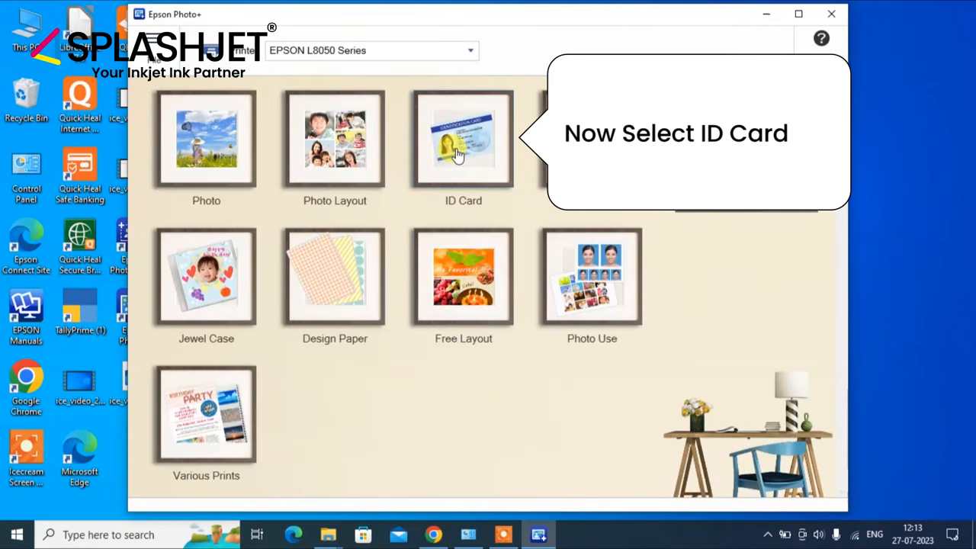
click(462, 140)
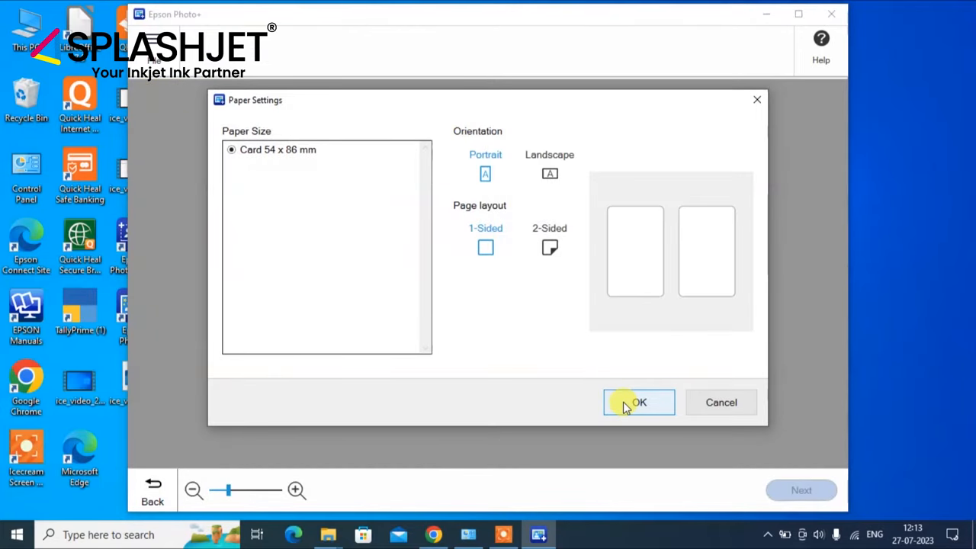
click(638, 402)
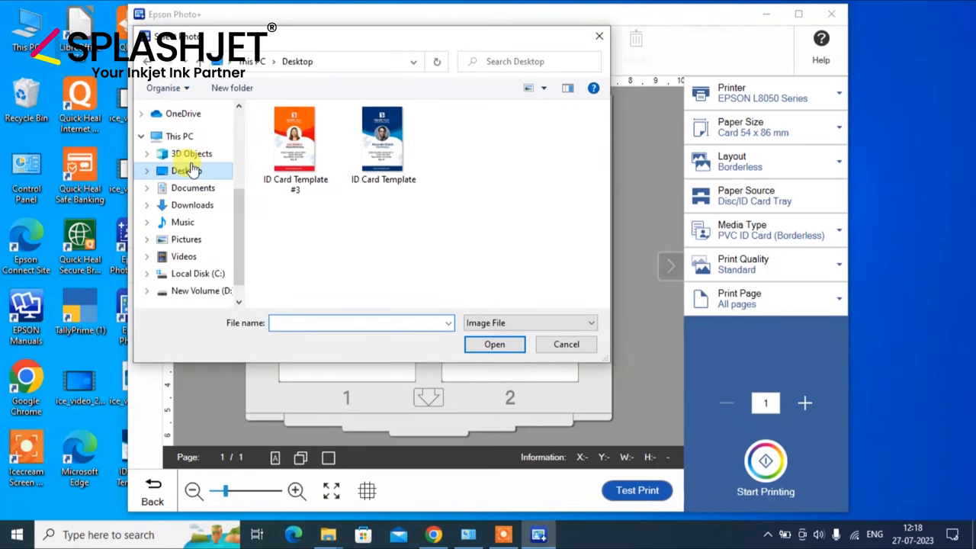
Step: Add ID Card Template #3 and the blue template to card slots 1 and 2, accepting the crop
click(295, 139)
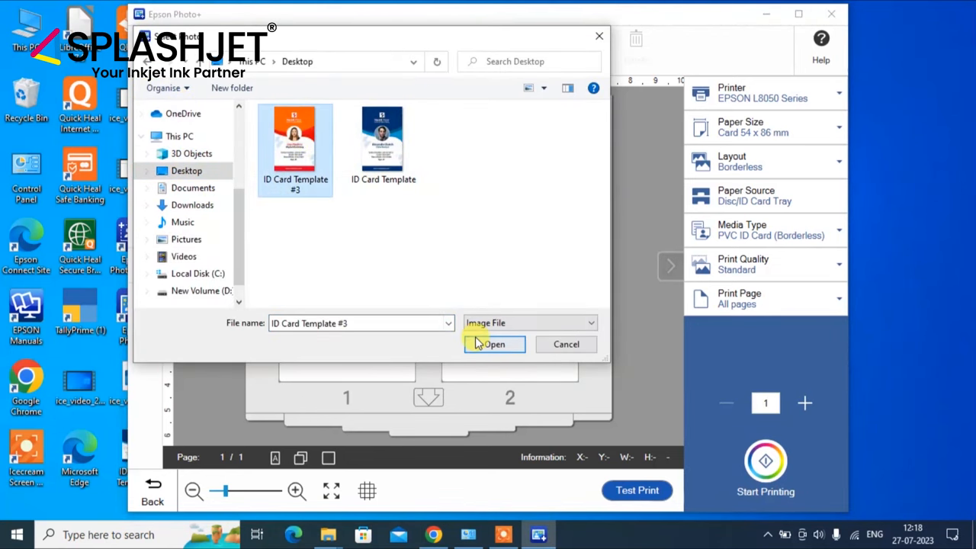
click(494, 344)
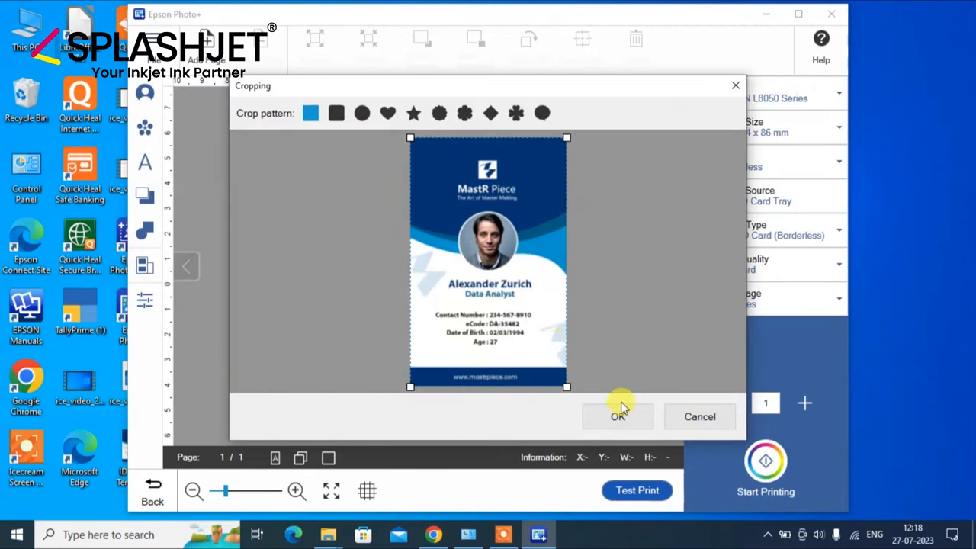
click(618, 417)
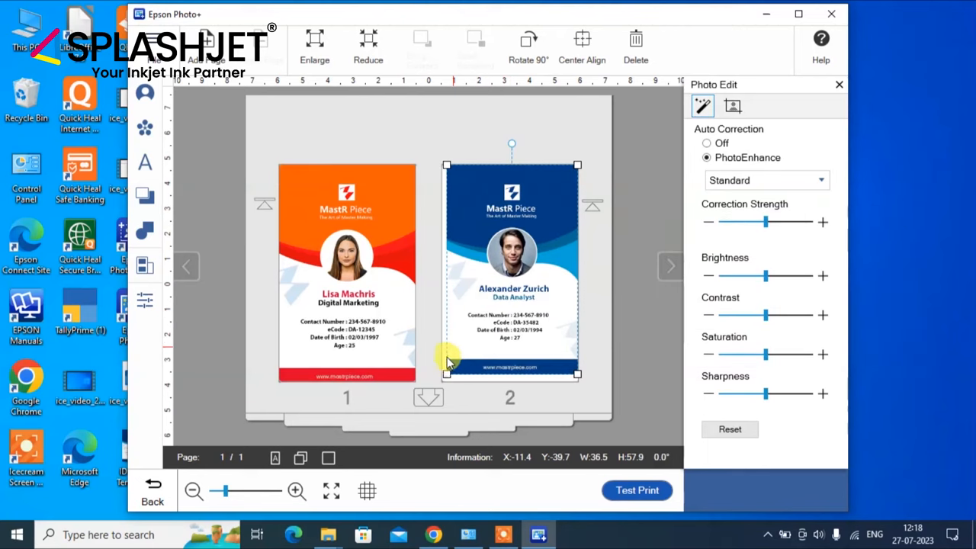
Step: Start printing the two-card ID layout on the EPSON L8050
drag(577, 378, 577, 378)
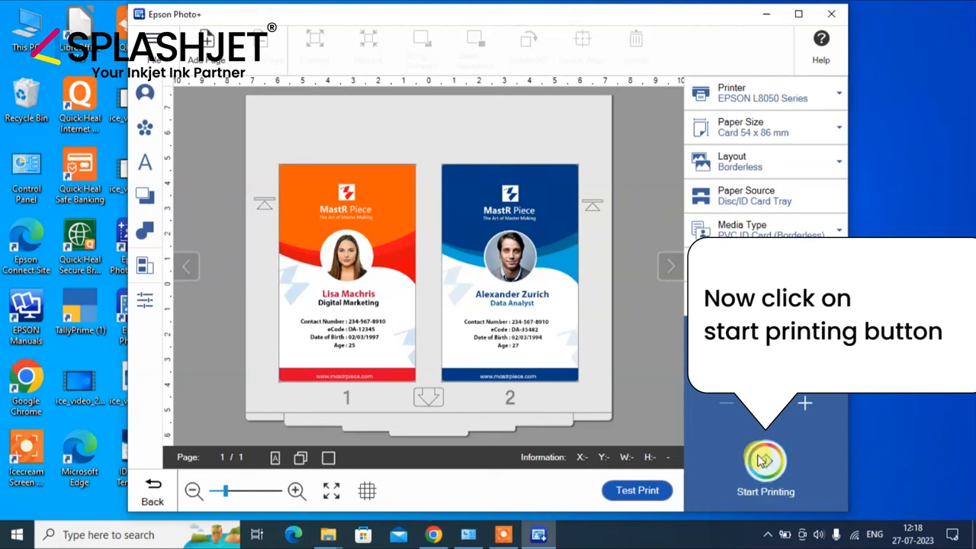
click(764, 465)
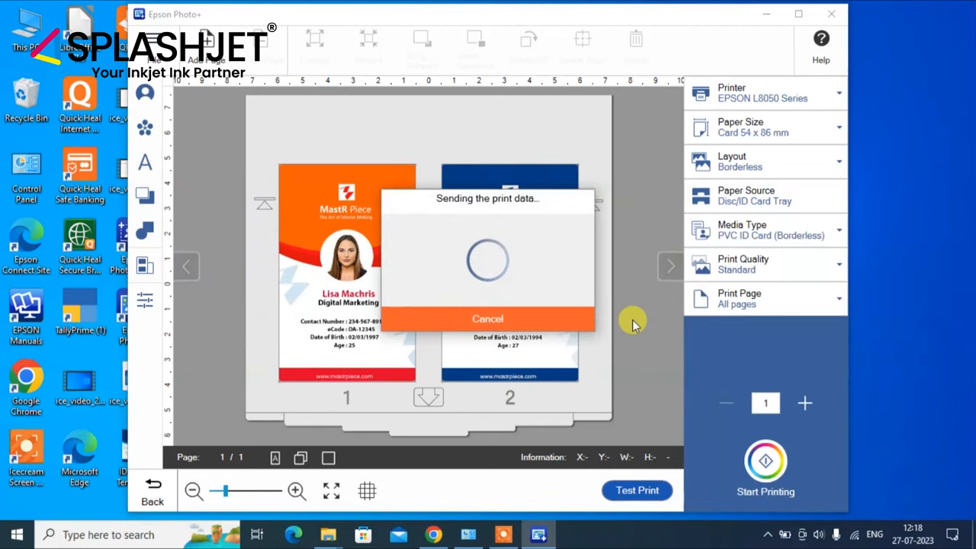